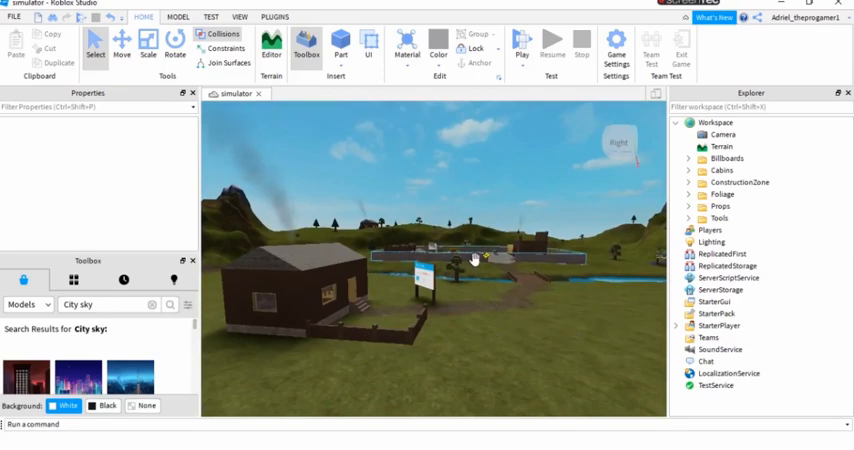
# Select the Lighting service and add Bloom, Blur, ColorCorrection and SunRays effects
pyautogui.click(713, 242)
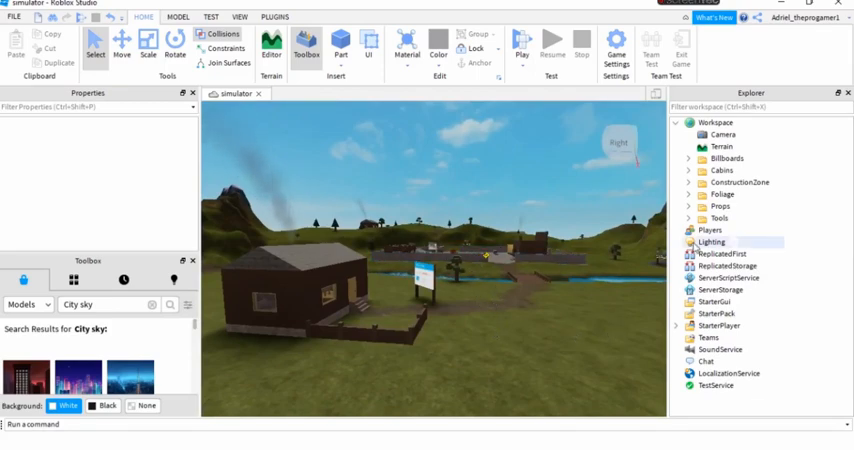
pyautogui.click(712, 242)
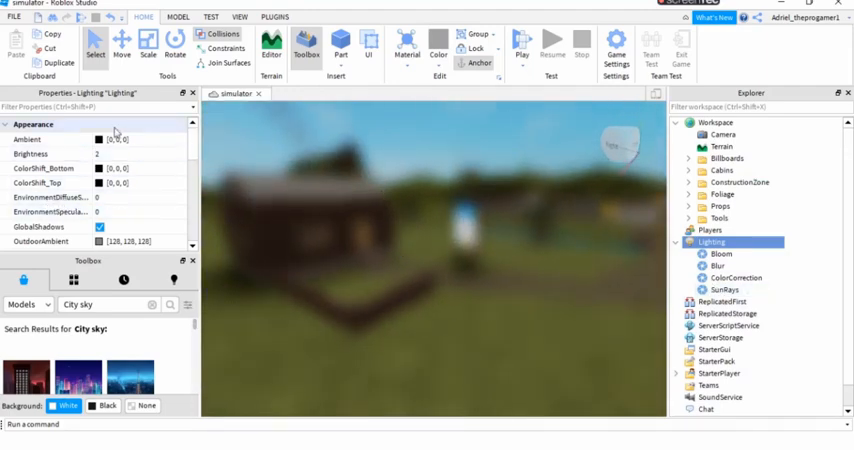
# Drag the Blur effect's Size from 19 down to 6
pyautogui.click(716, 265)
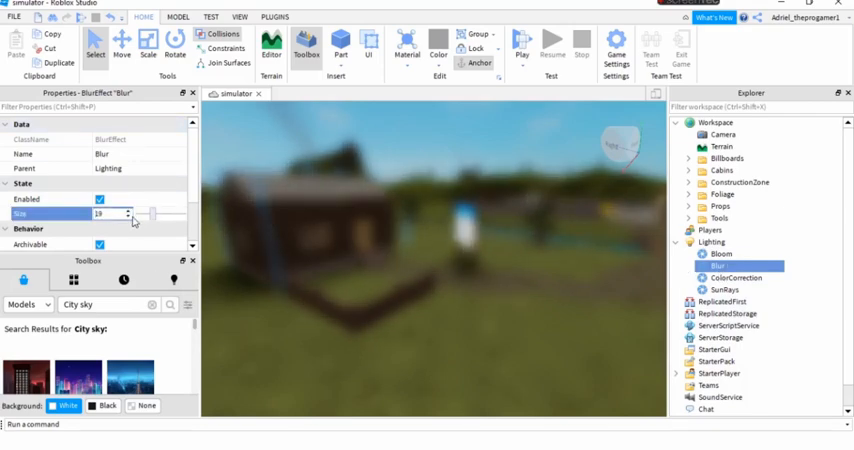
pyautogui.moveTo(150, 214); pyautogui.dragTo(143, 214)
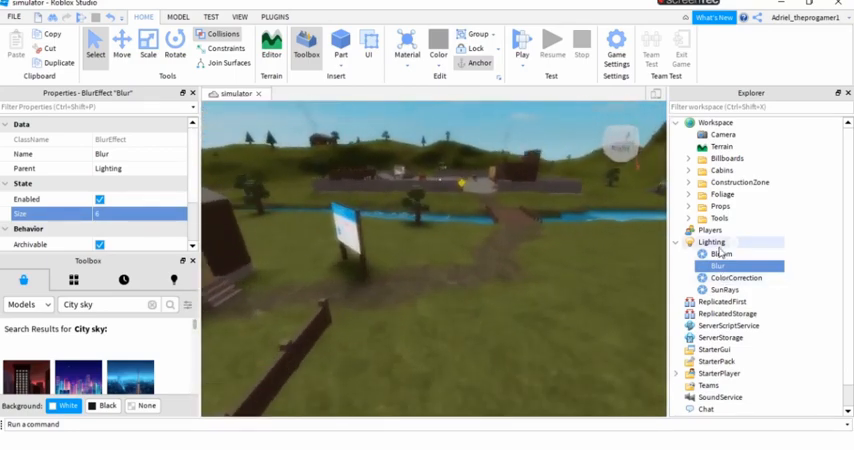
# Set the Bloom threshold to 0.97 and add an Atmosphere object under Lighting
pyautogui.click(718, 253)
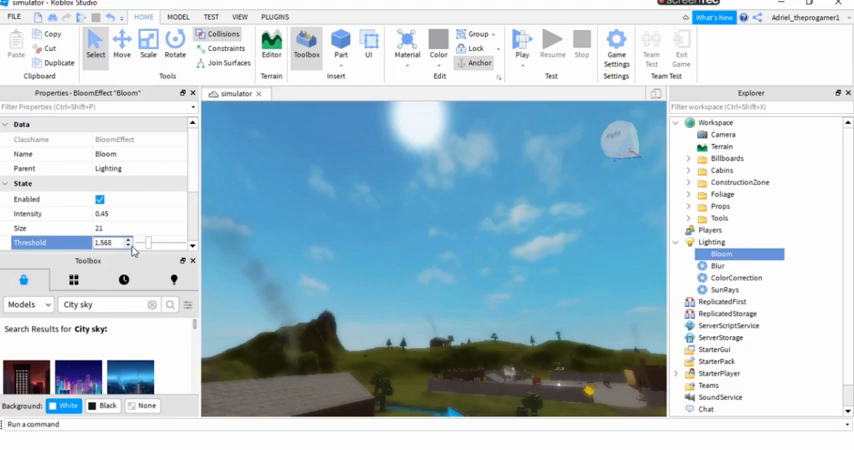
pyautogui.moveTo(125, 243); pyautogui.dragTo(150, 243)
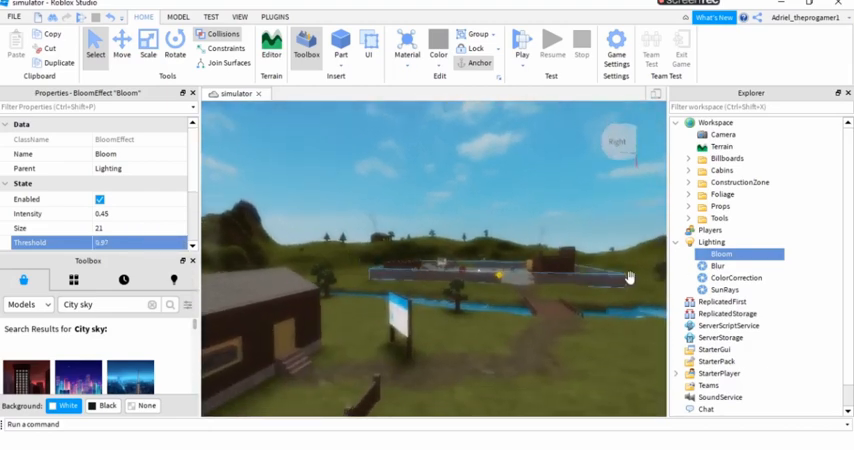
pyautogui.click(705, 241)
pyautogui.write('Sky')
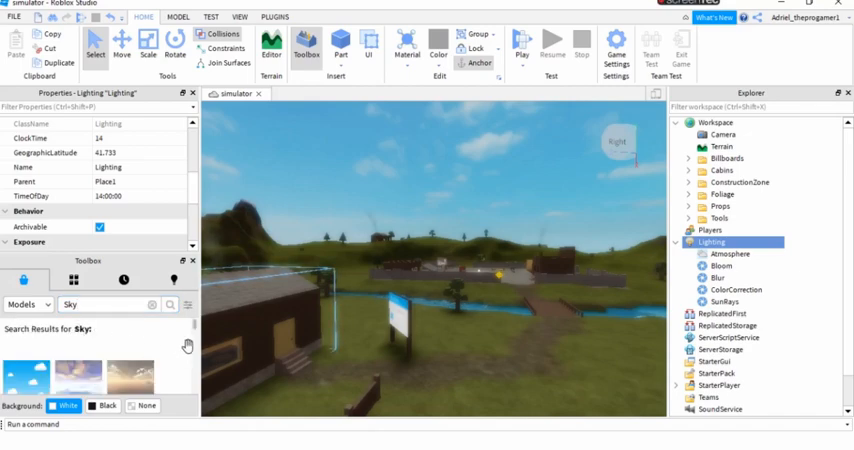
# Insert the SunsetSereneSky model from the Toolbox into Lighting
pyautogui.scroll(-3)
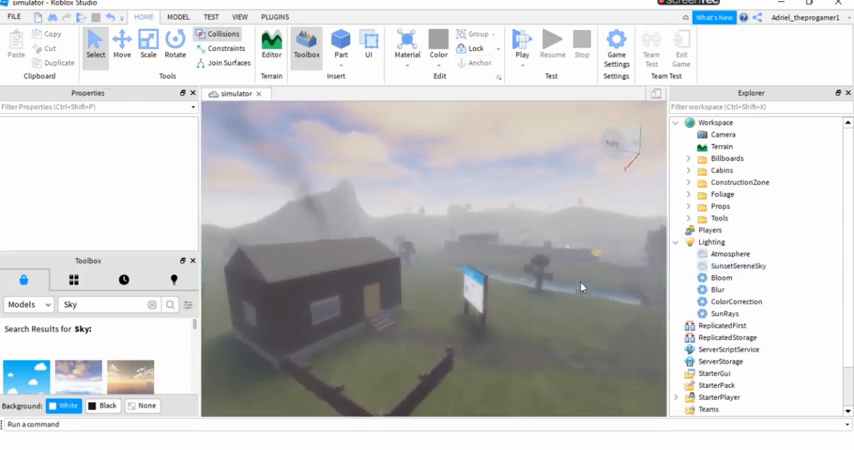
pyautogui.click(729, 253)
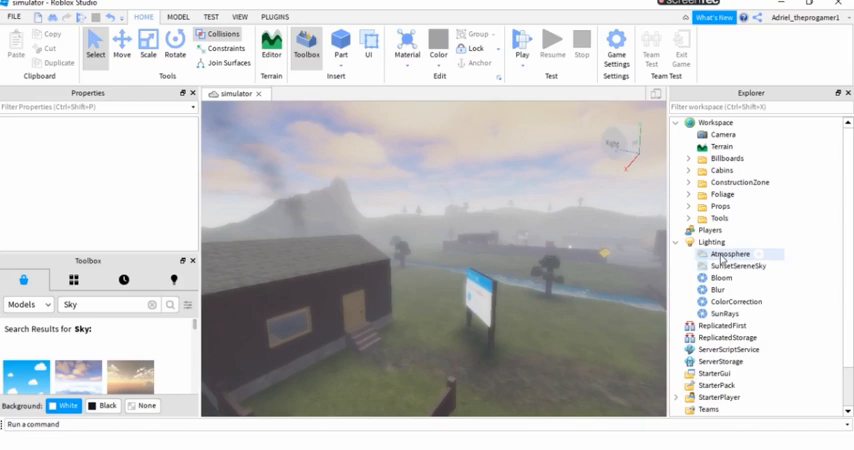
# Set Atmosphere glare to 4.67, density to about 0.373 and offset to 0.72
pyautogui.click(730, 253)
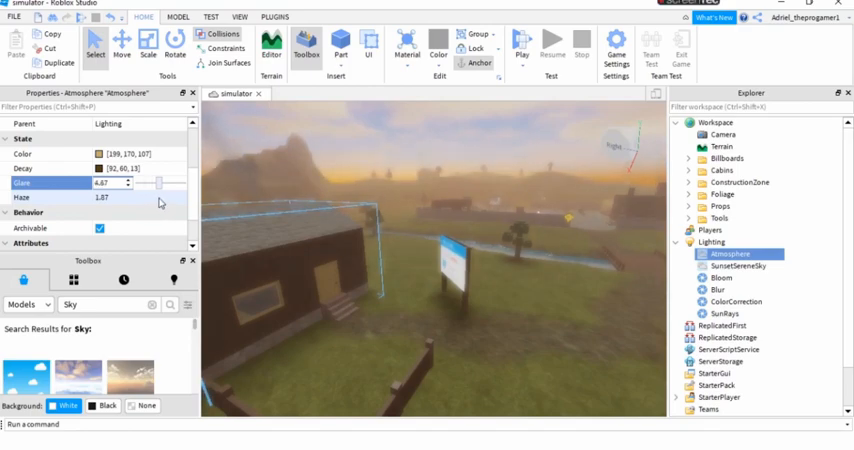
pyautogui.moveTo(150, 183); pyautogui.dragTo(160, 183)
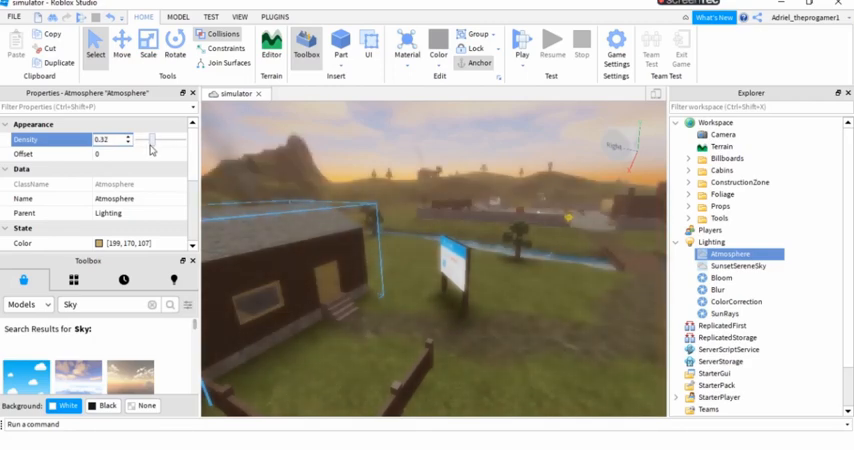
pyautogui.moveTo(145, 139); pyautogui.dragTo(150, 139)
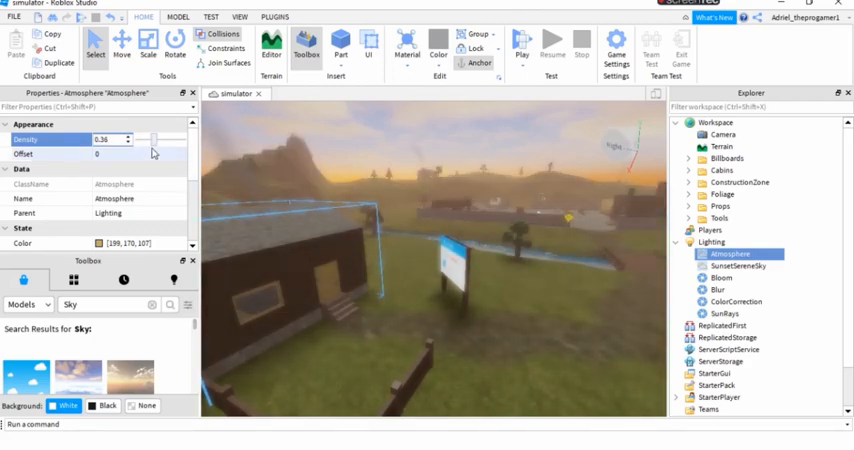
pyautogui.moveTo(138, 139); pyautogui.dragTo(150, 139)
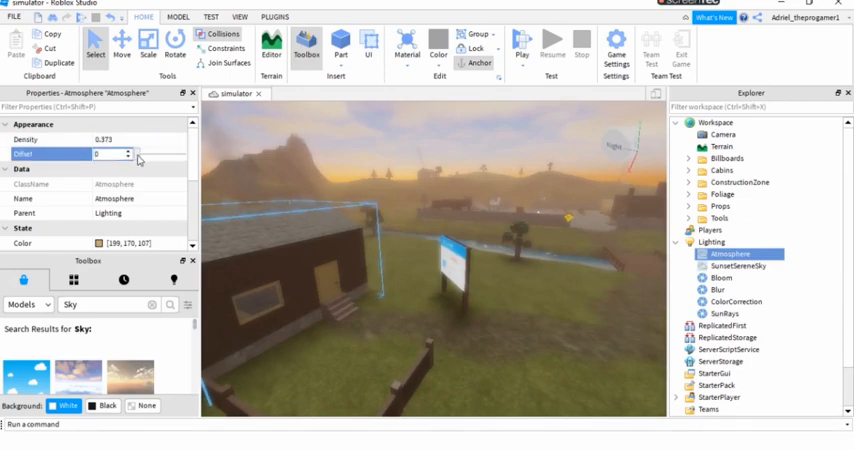
pyautogui.moveTo(138, 153); pyautogui.dragTo(173, 153)
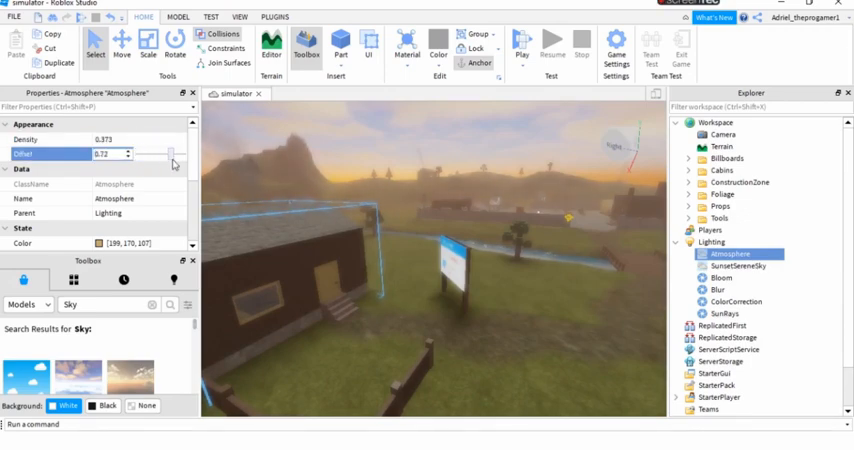